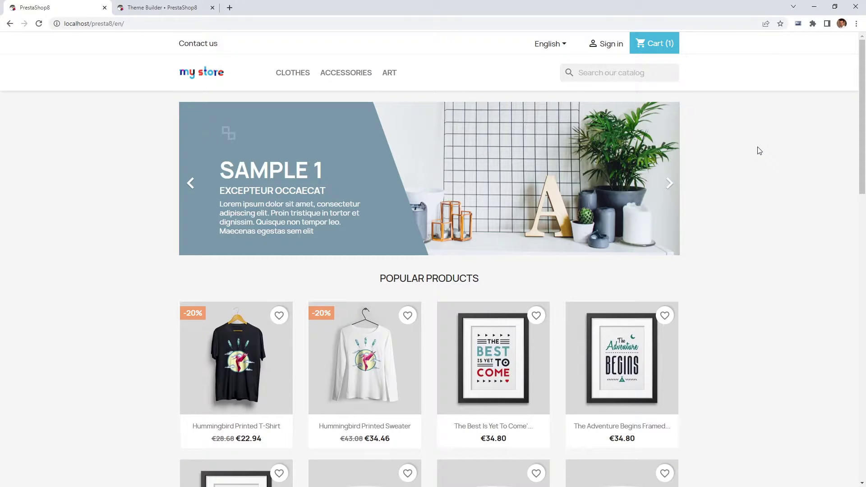
mouse_move(765, 103)
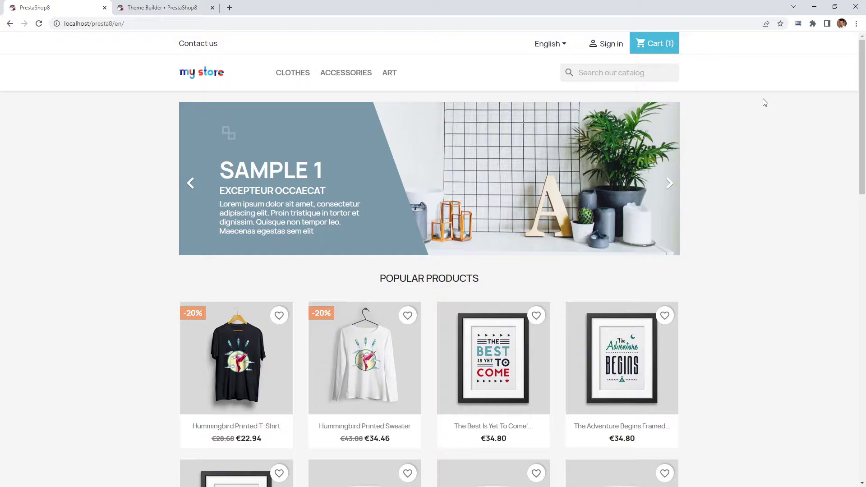
- Assign #2 Header and #3 Footer in Theme Builder settings, save, and return to the store
scroll(down, 3)
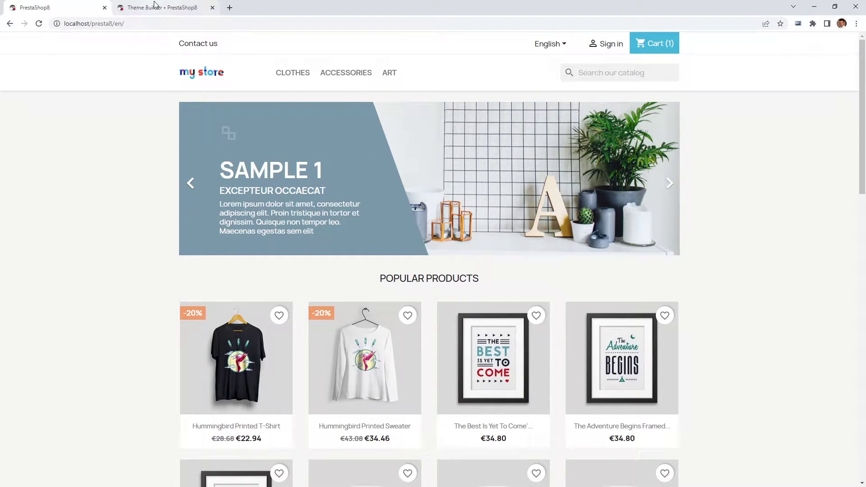
click(160, 7)
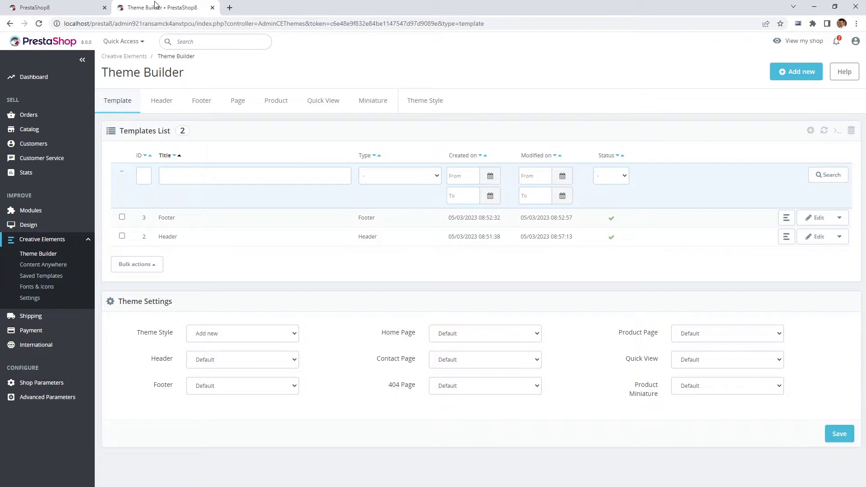
mouse_move(135, 206)
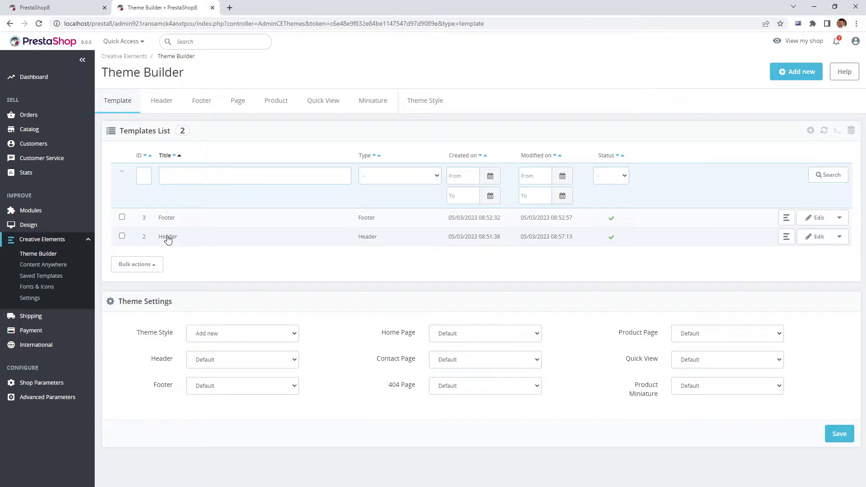
mouse_move(202, 295)
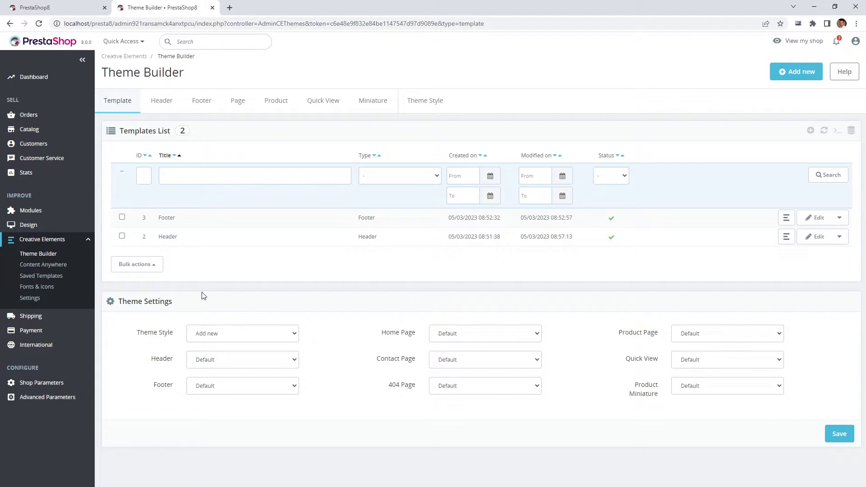
click(242, 359)
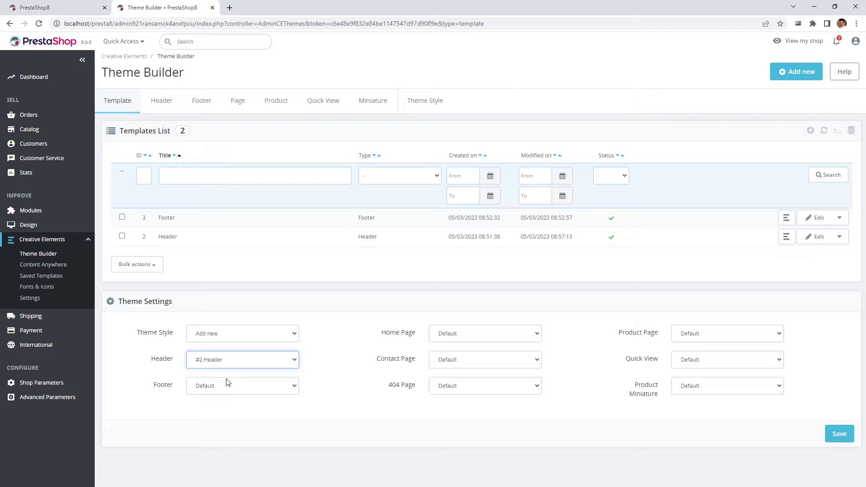
click(242, 385)
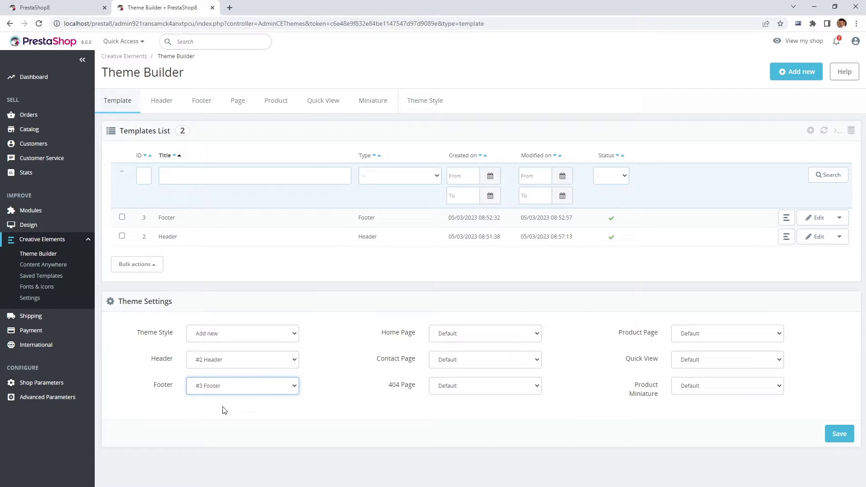
click(839, 433)
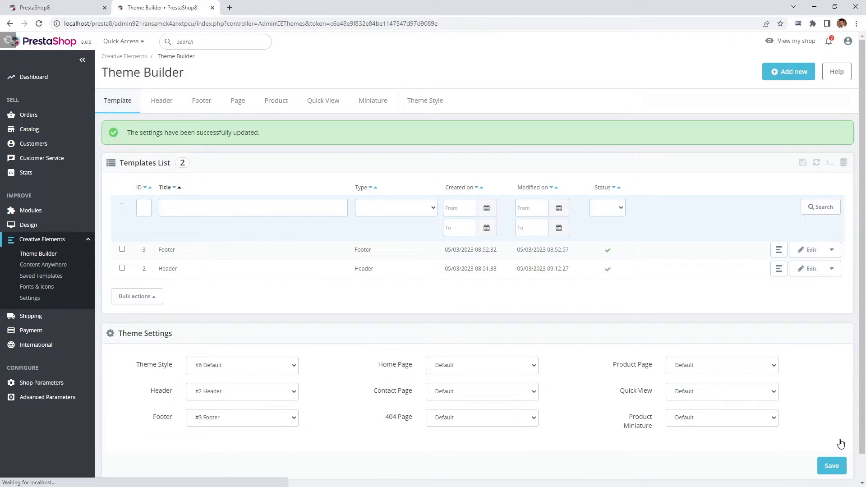
click(36, 7)
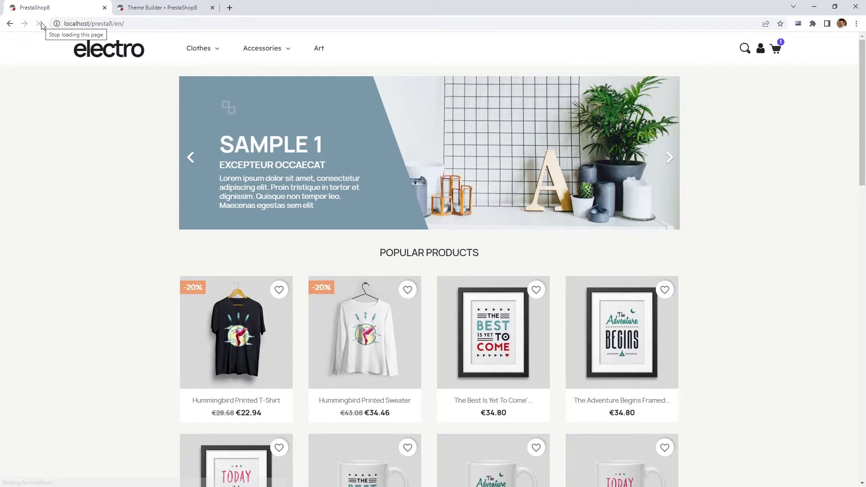
- Check the electro header on the account login page and the Clothes menu
click(266, 48)
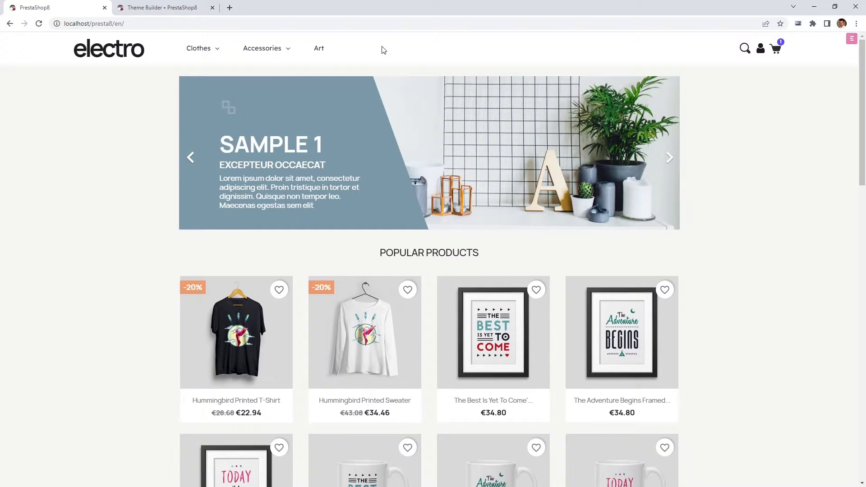
click(760, 49)
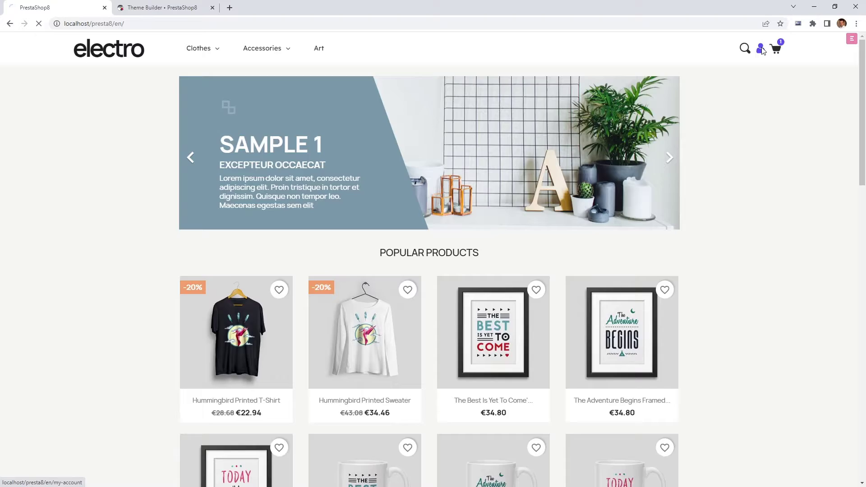
click(761, 48)
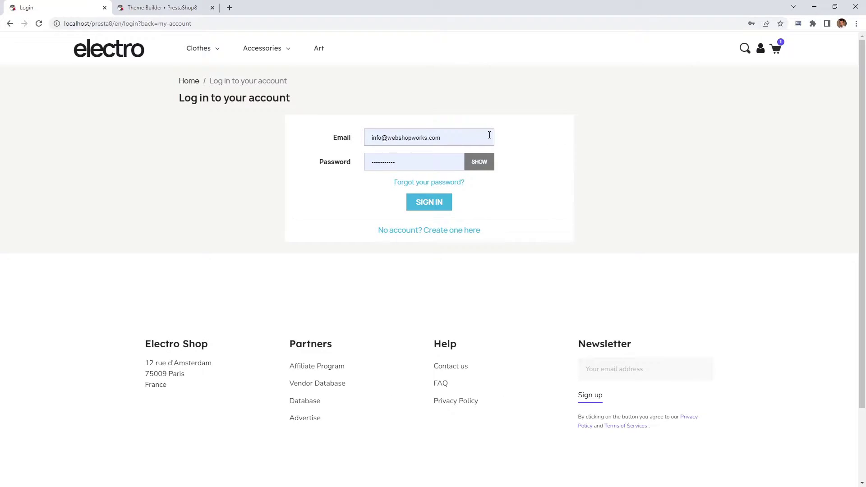
click(199, 49)
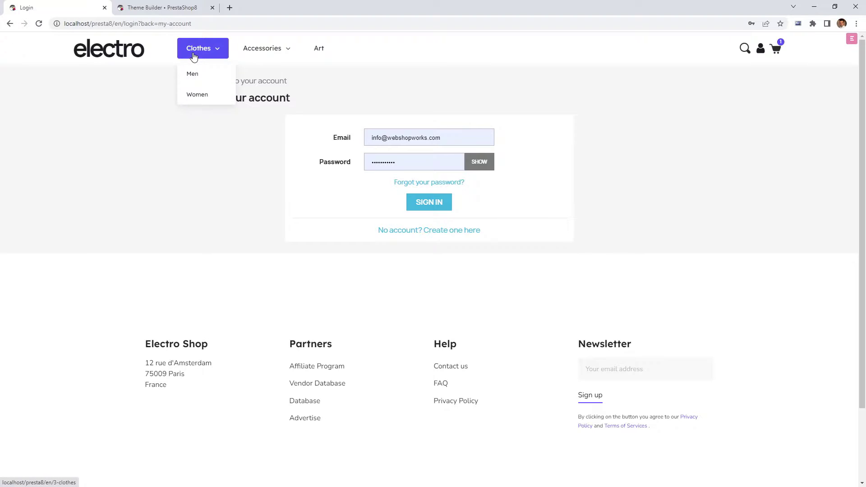
mouse_move(196, 93)
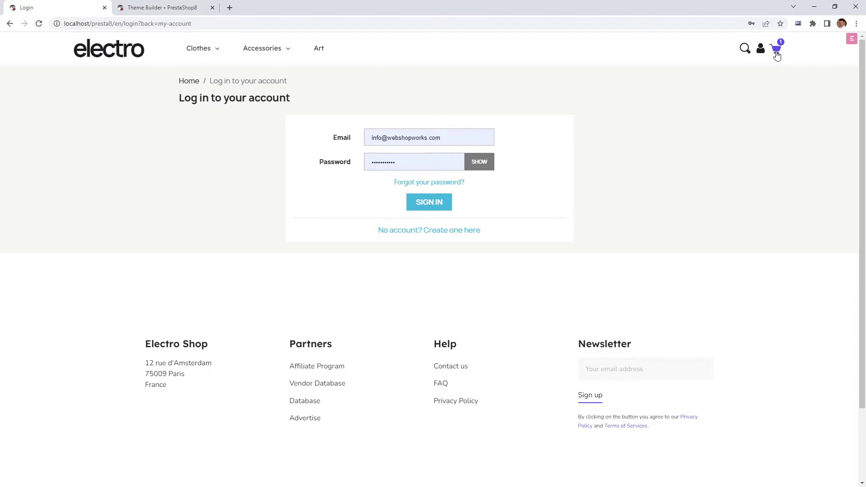
- Review the cart panel, cart page and checkout, then go back to the Theme Builder
click(775, 49)
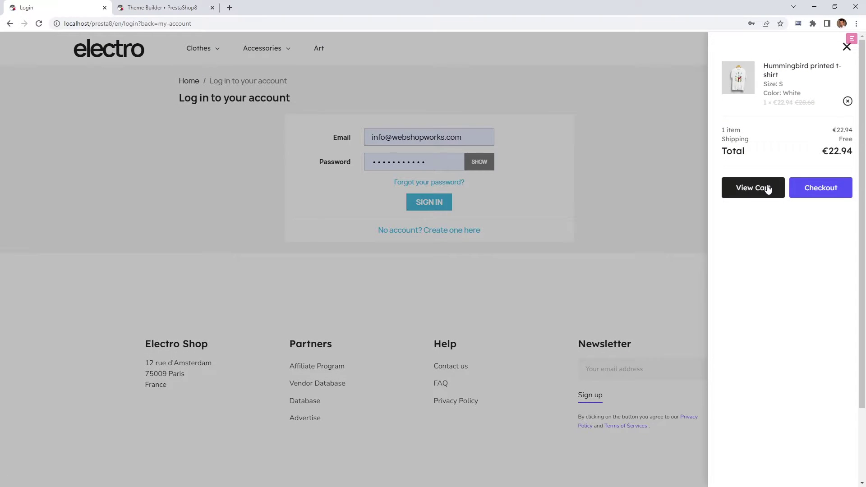
click(752, 187)
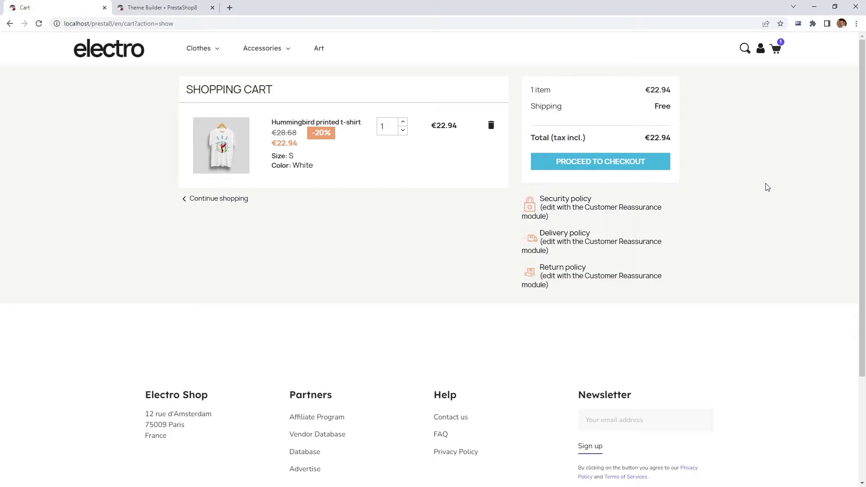
mouse_move(490, 125)
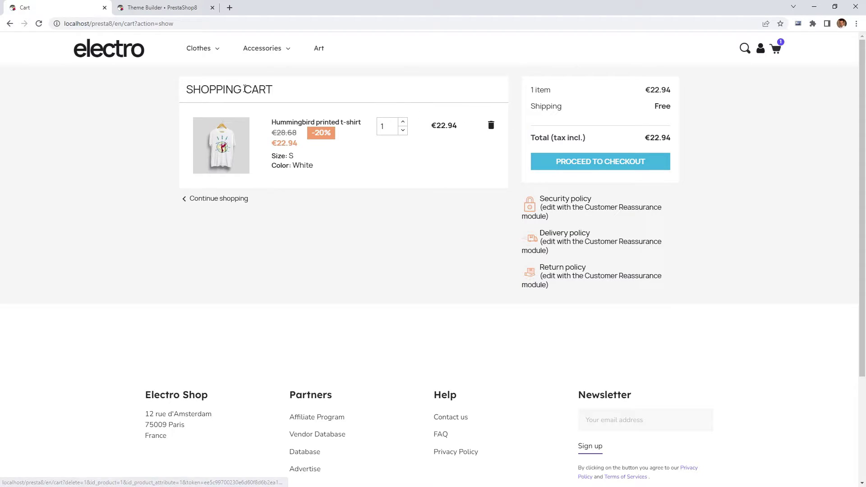
click(600, 161)
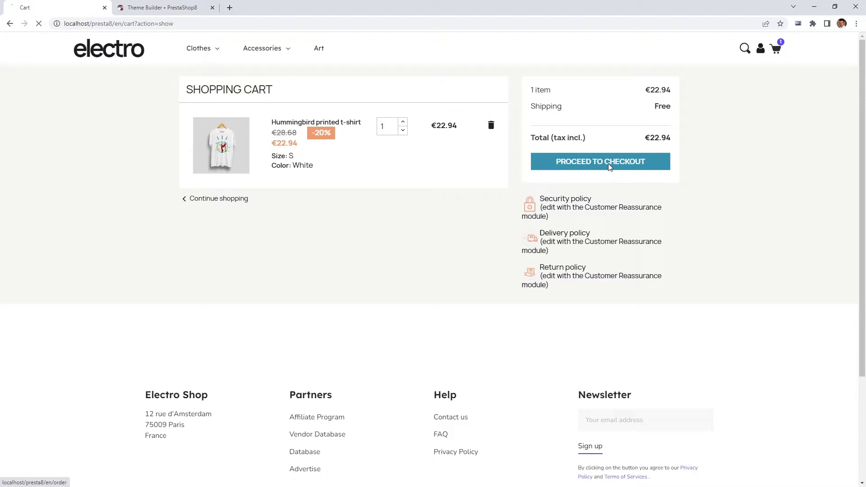
click(599, 162)
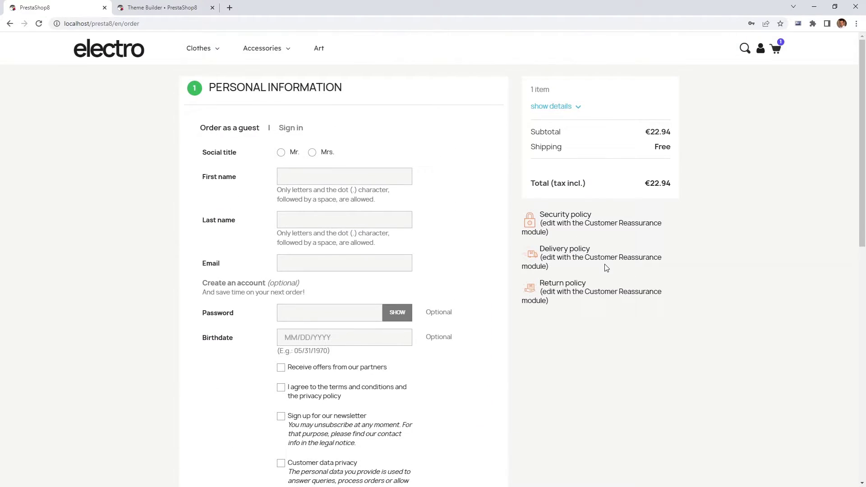
mouse_move(544, 254)
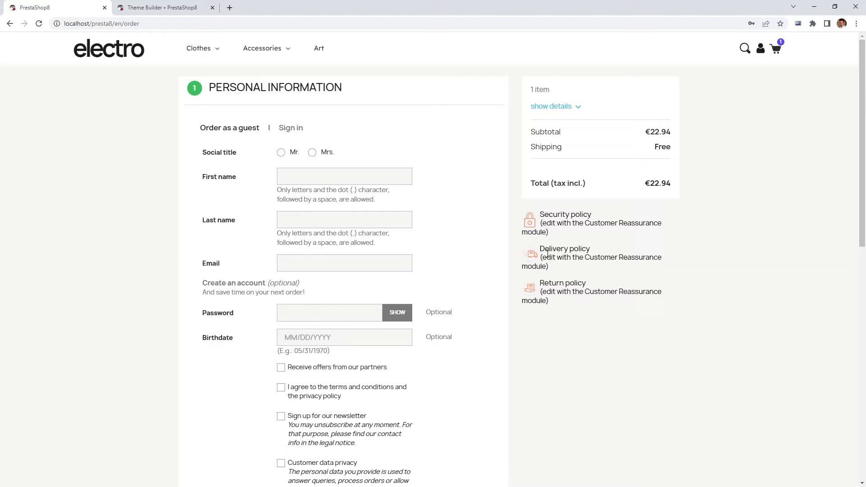
click(160, 7)
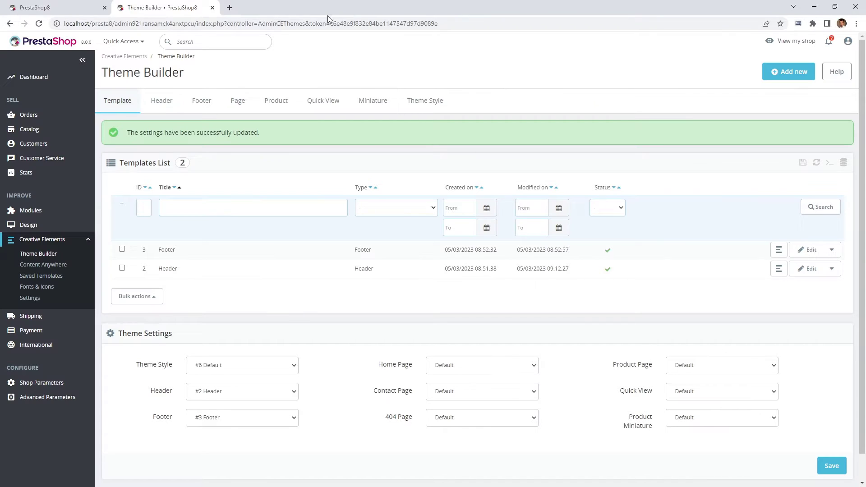
- Open the Default style from the Theme Style list in the live editor
click(425, 100)
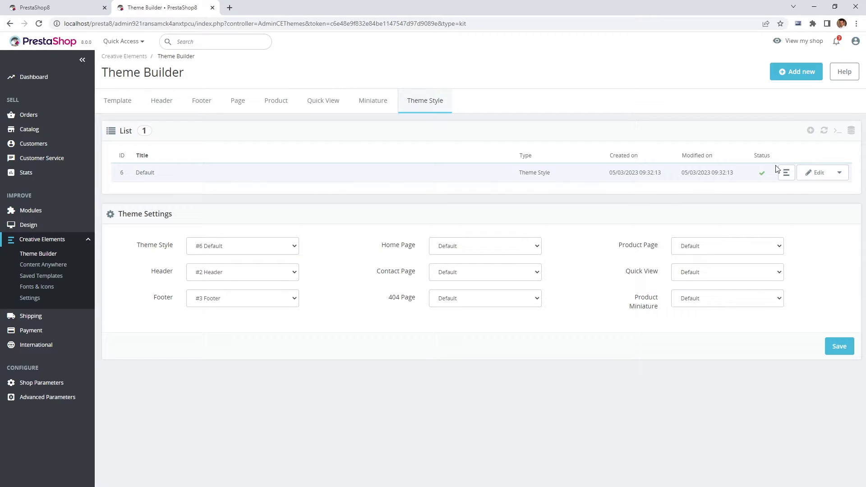
click(817, 173)
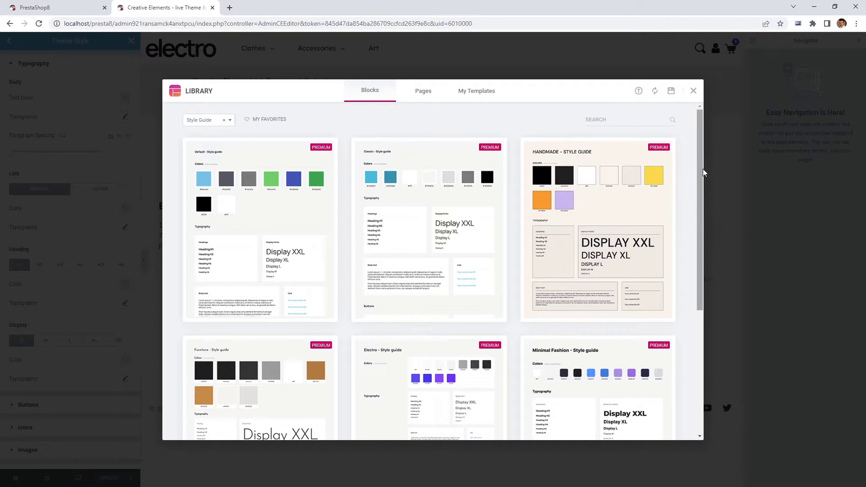
scroll(down, 3)
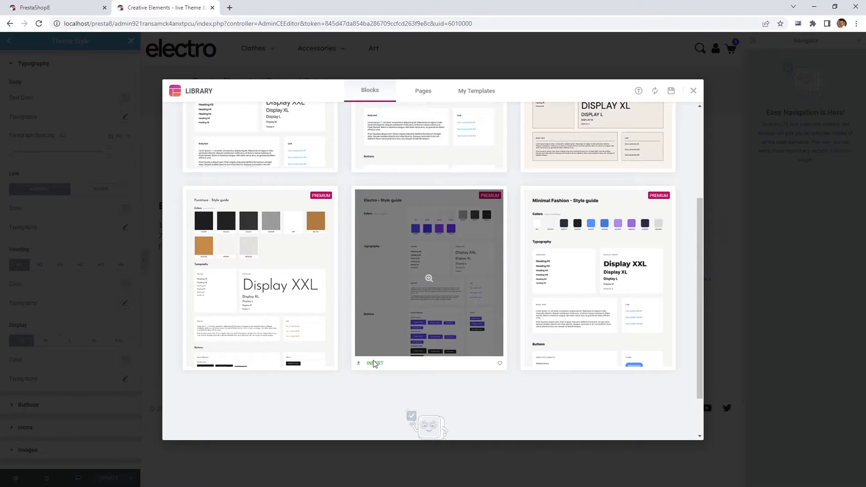
click(374, 364)
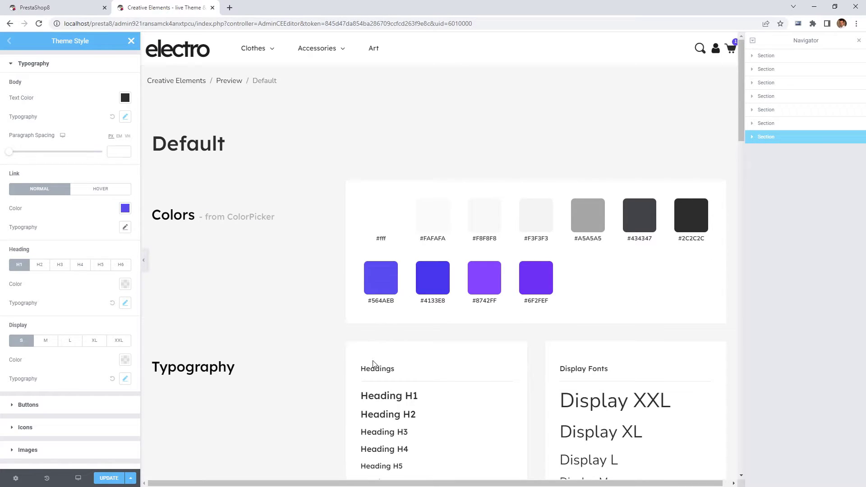
mouse_move(447, 209)
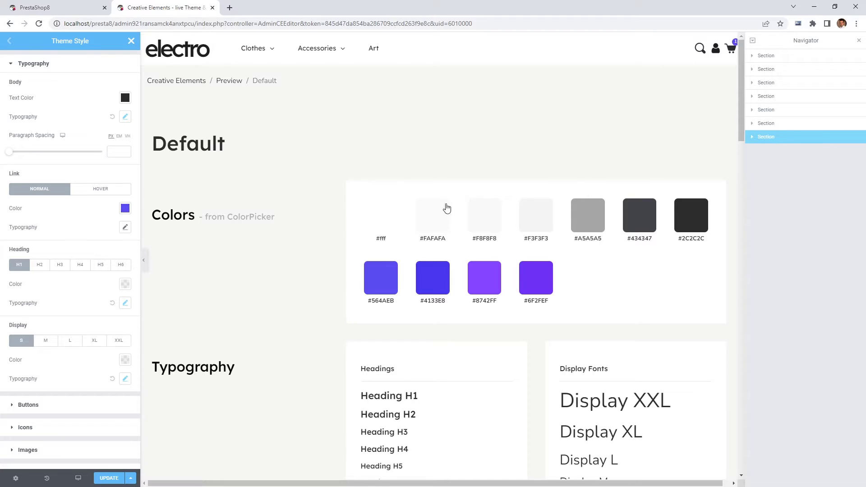
scroll(down, 3)
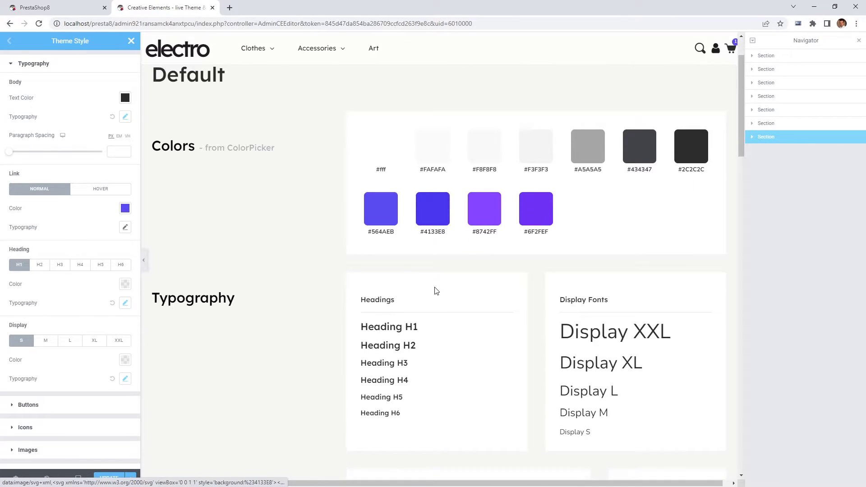
scroll(down, 3)
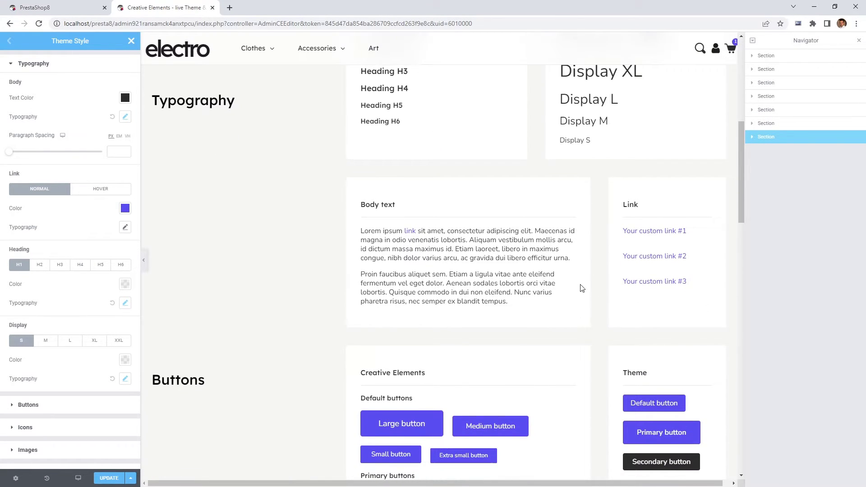
scroll(down, 3)
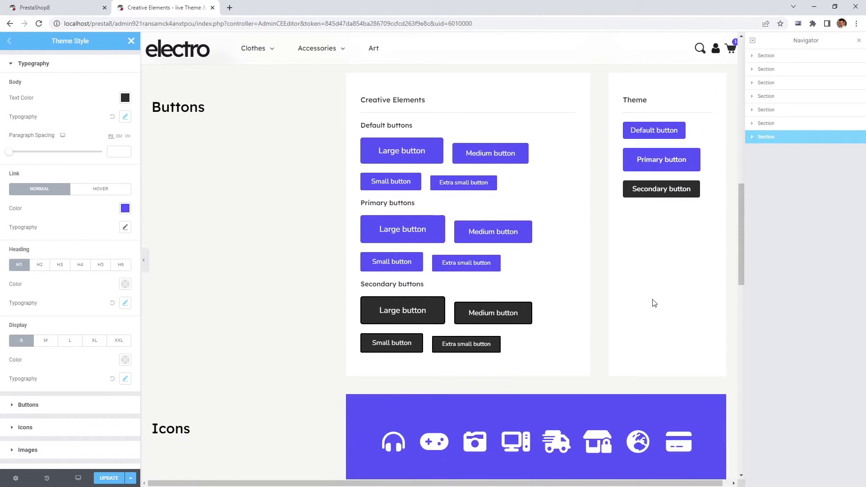
scroll(down, 3)
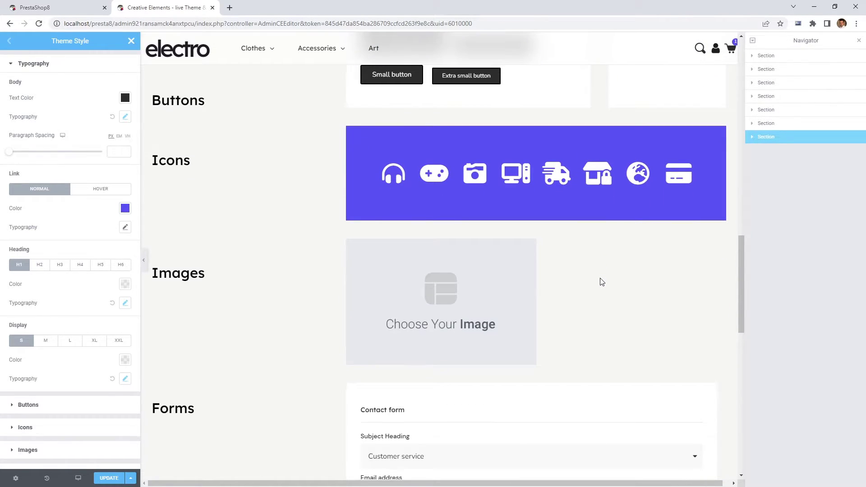
scroll(down, 3)
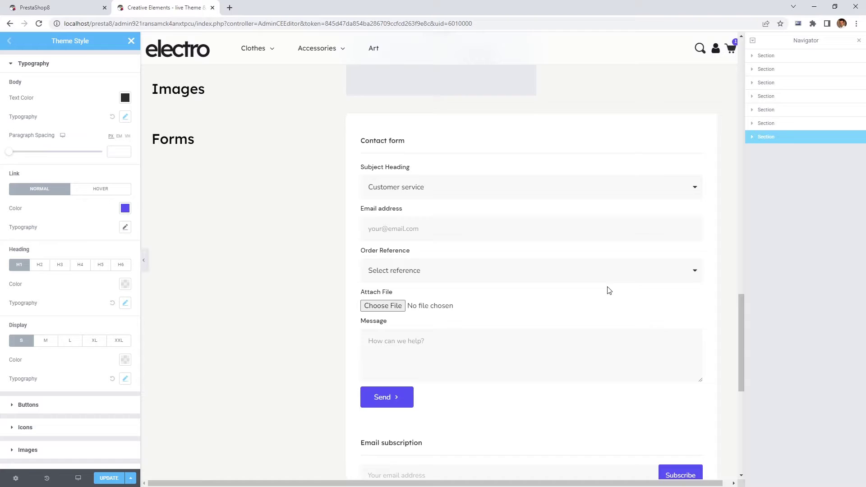
scroll(down, 3)
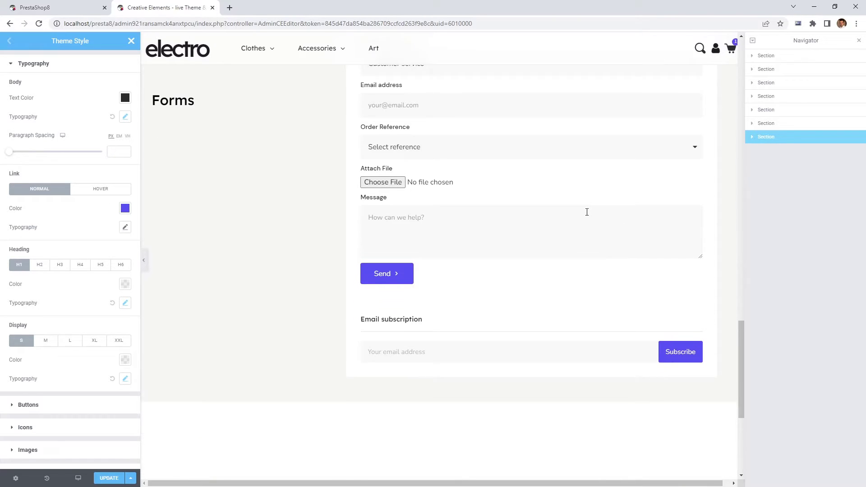
scroll(down, 3)
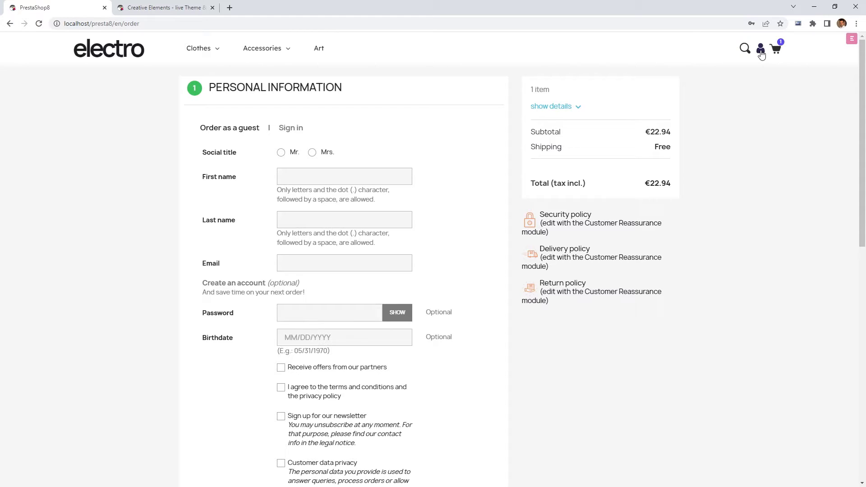
- Revisit the login, cart panel, cart and checkout pages, ending on the login page
click(290, 128)
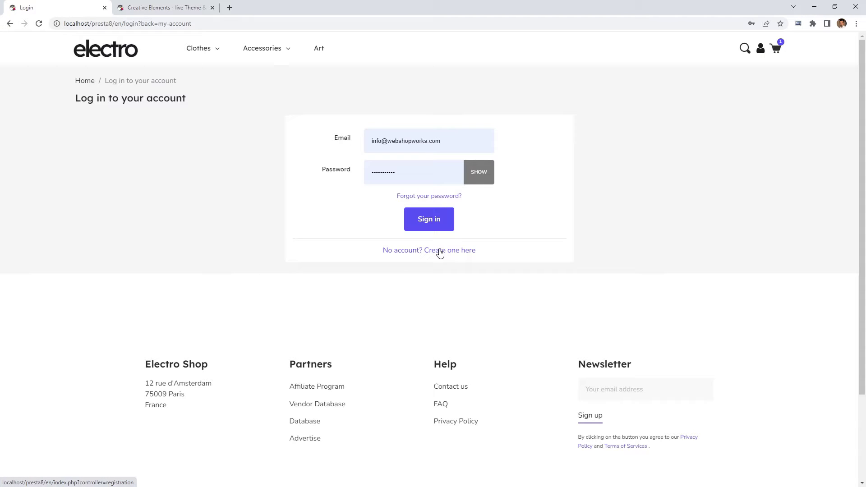
click(775, 48)
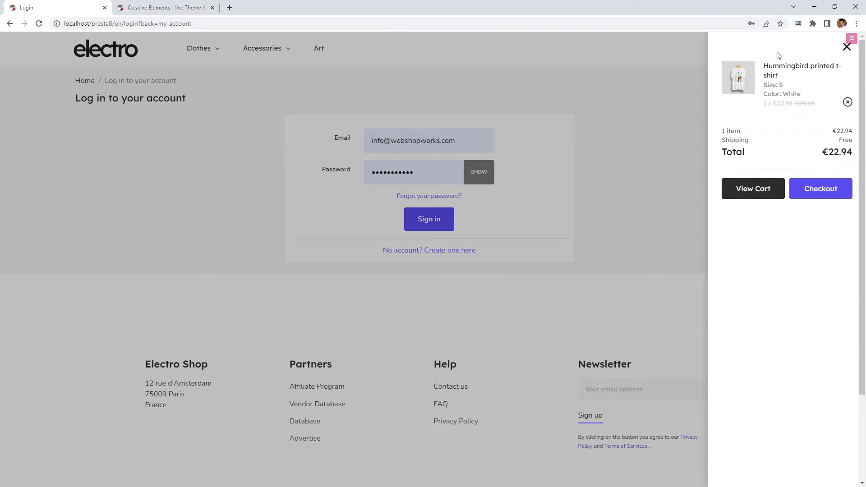
click(752, 189)
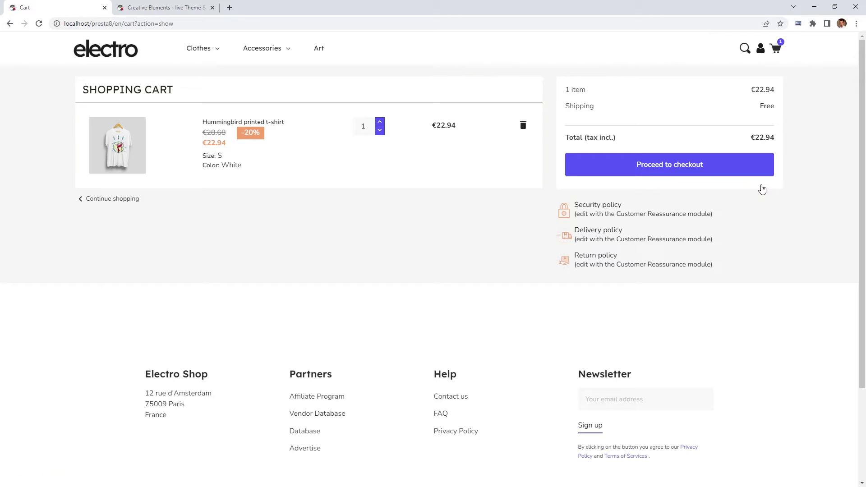
mouse_move(716, 209)
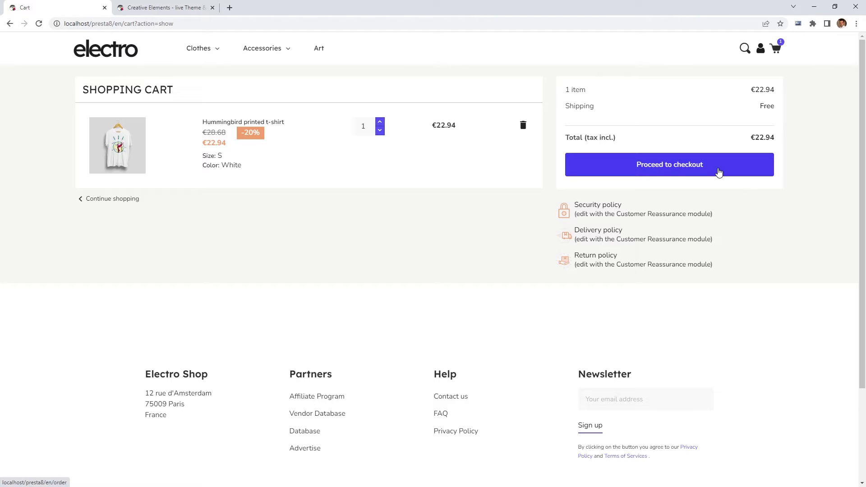
click(669, 164)
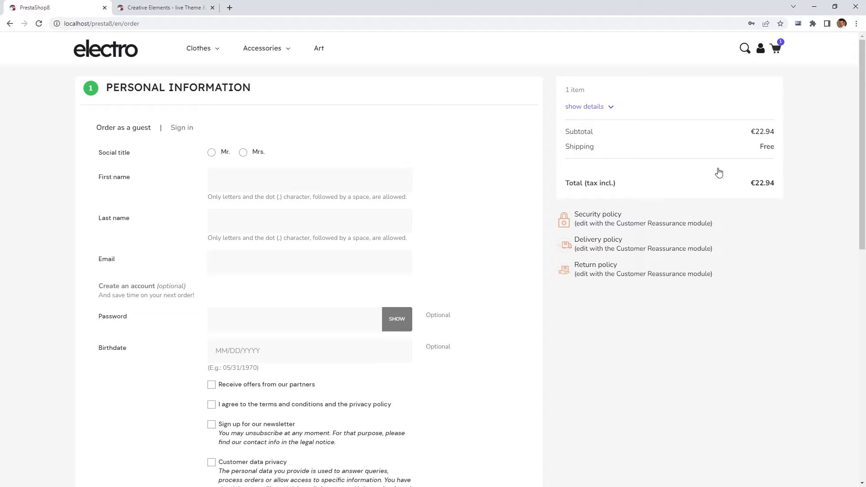
scroll(down, 3)
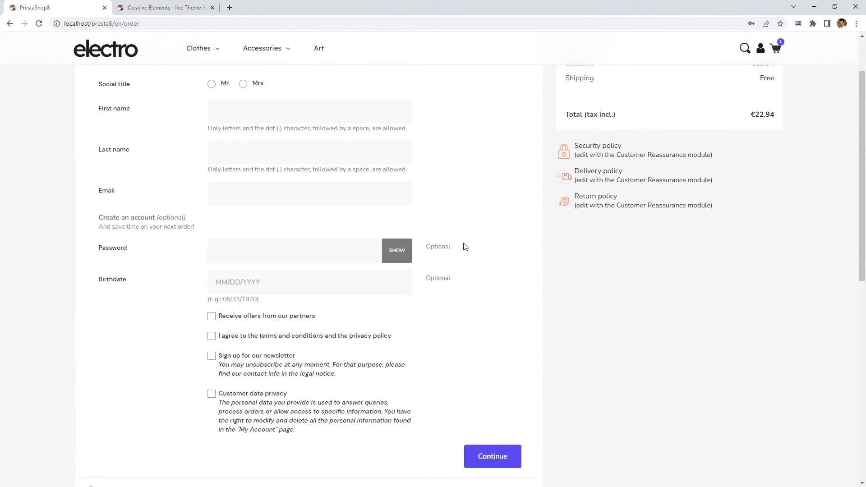
click(760, 48)
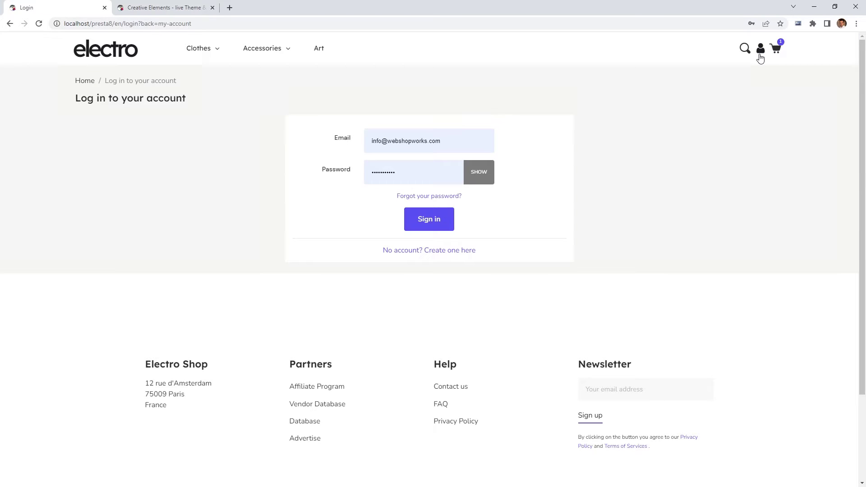
mouse_move(429, 219)
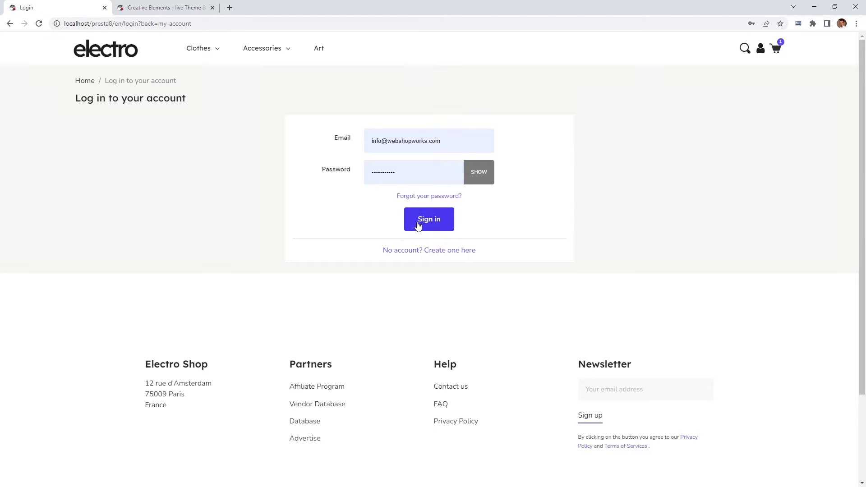
- Return to the Creative Elements Theme Style editor on Buttons > Theme Primary
click(164, 7)
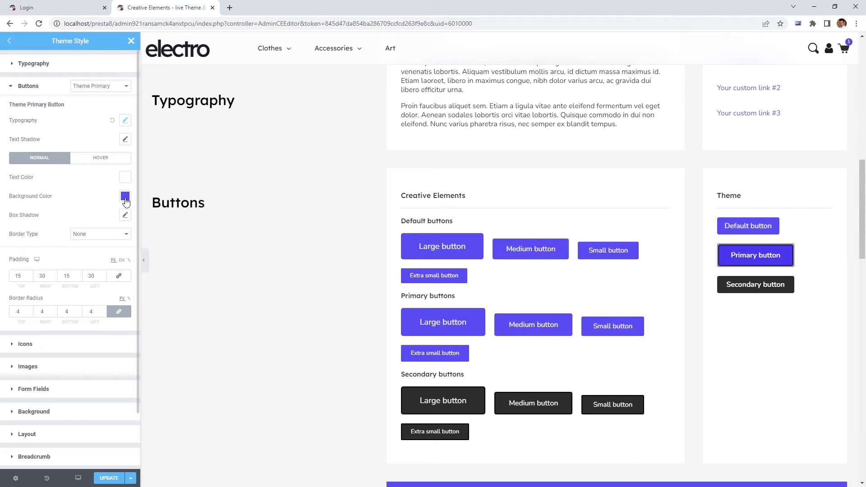
- Set primary button background to #434347 with a darker hover colour, previewing the login page
click(125, 197)
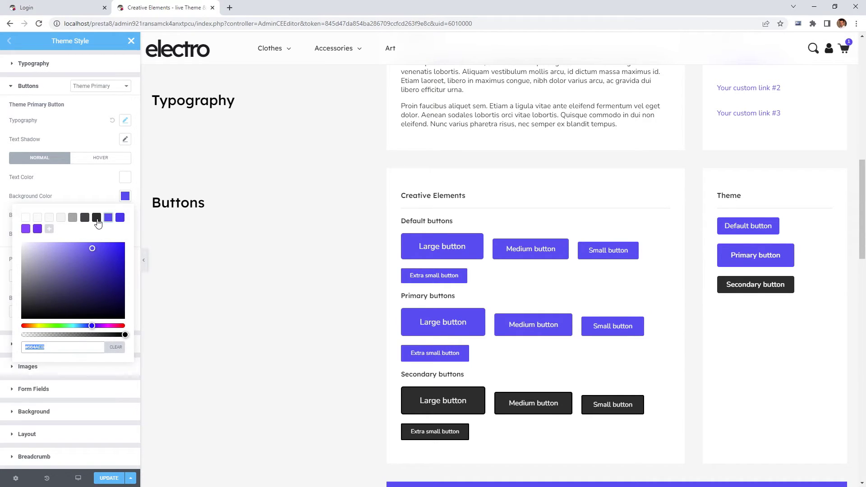
click(84, 217)
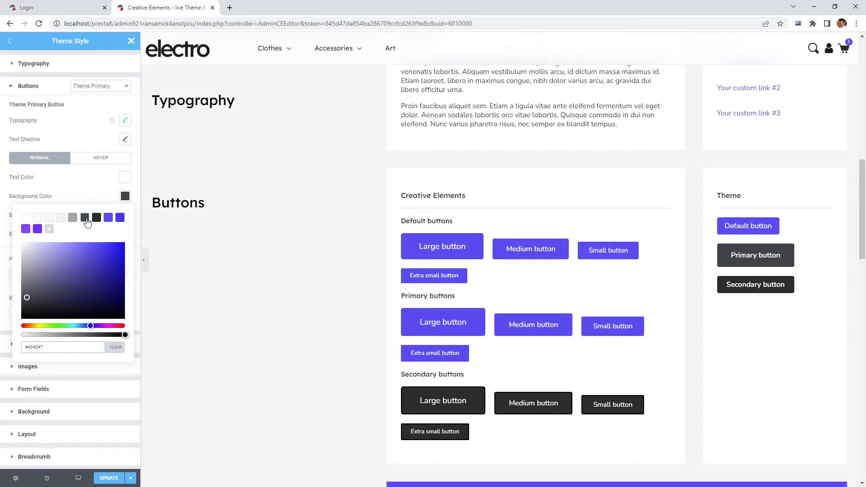
click(101, 157)
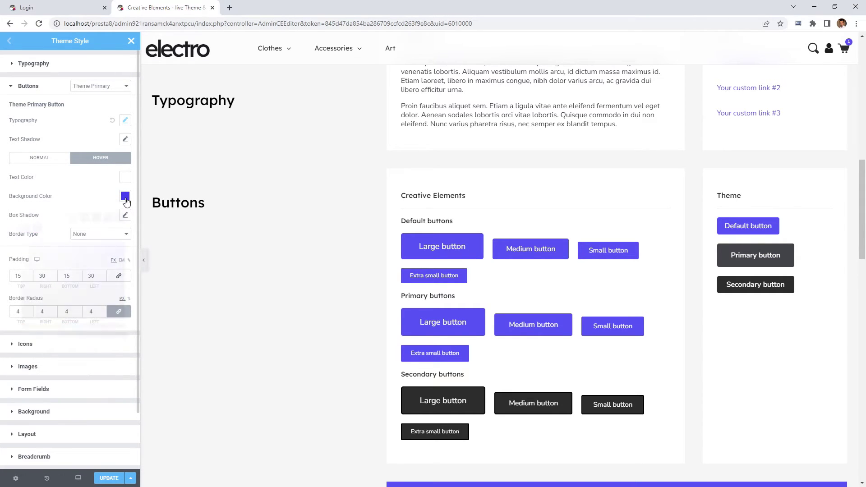
click(124, 197)
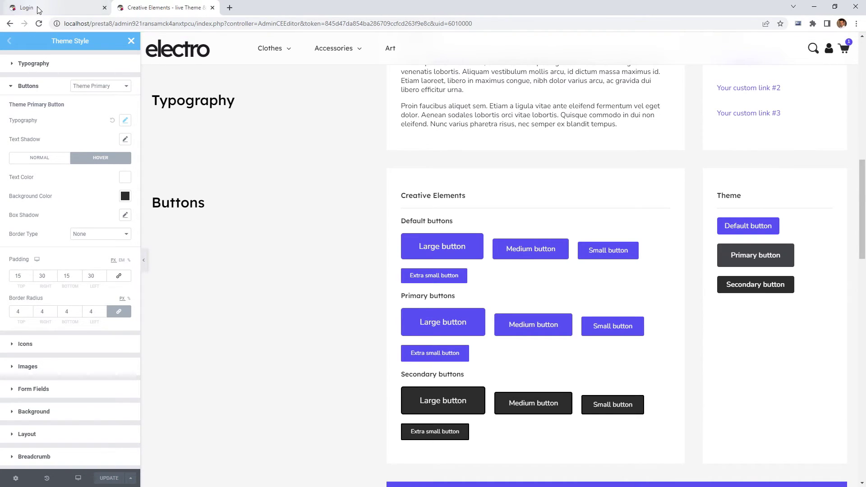
click(55, 7)
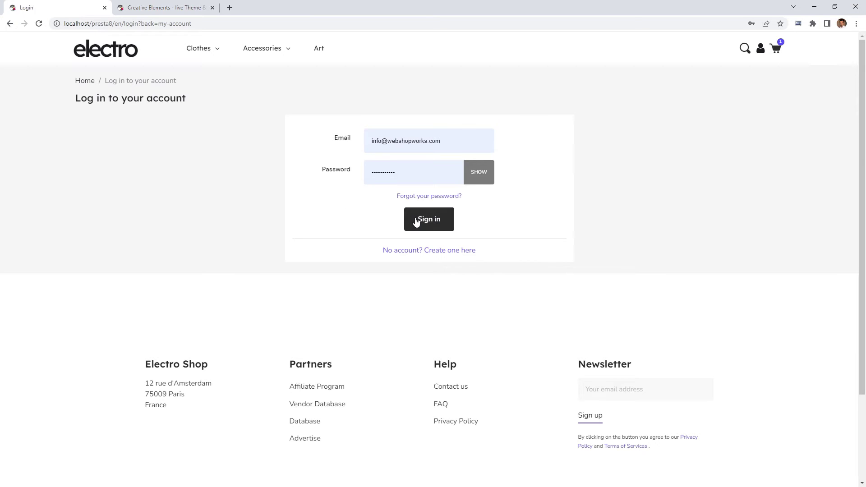
click(164, 7)
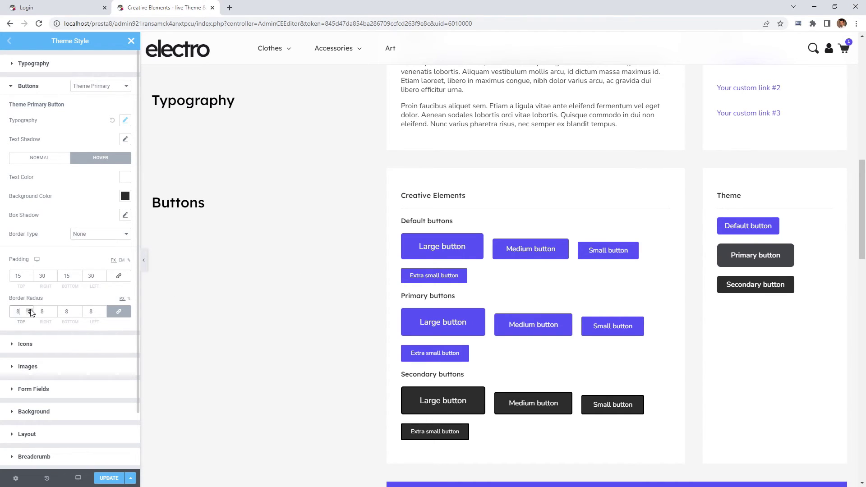
- Enter 40 in the Theme Primary linked Border Radius field
text(40)
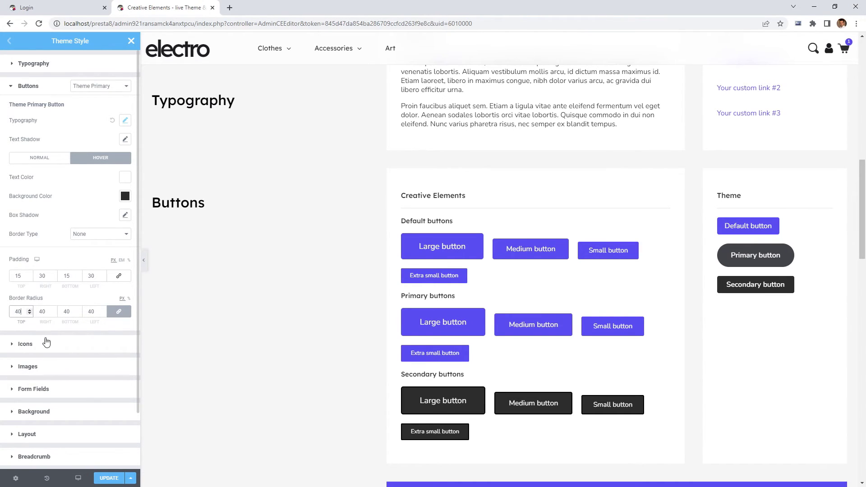